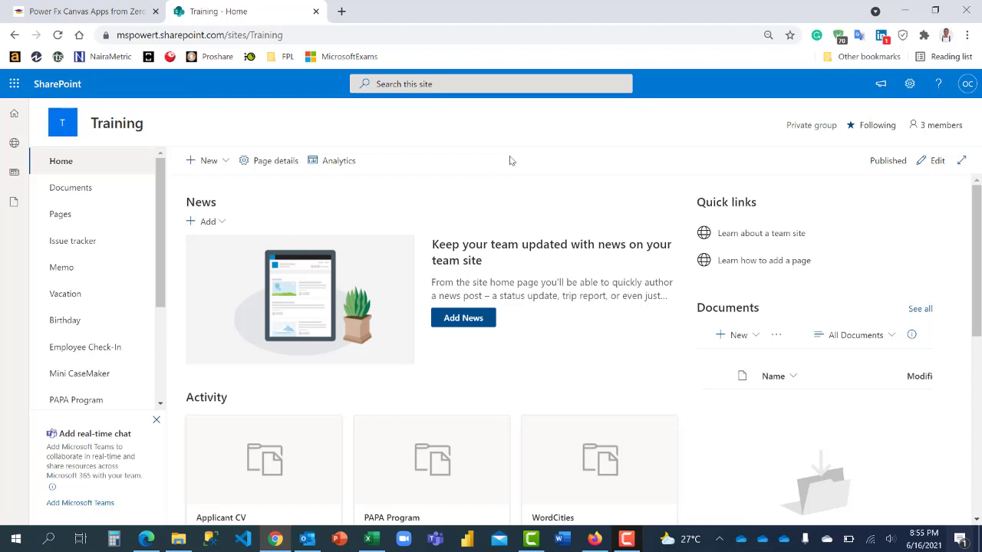
mouse_move(506, 163)
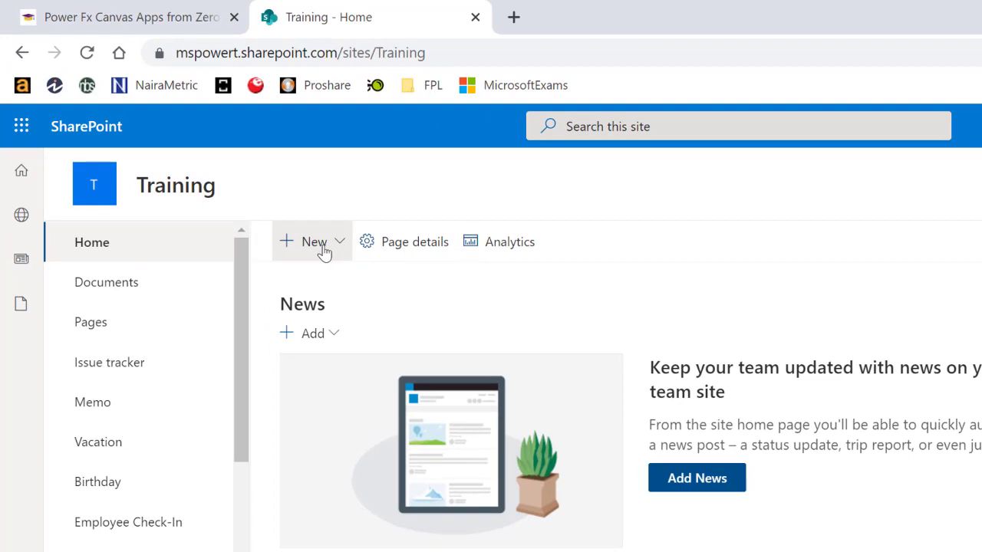
Step: Bring up the Create a list dialog from the site's New menu
click(313, 242)
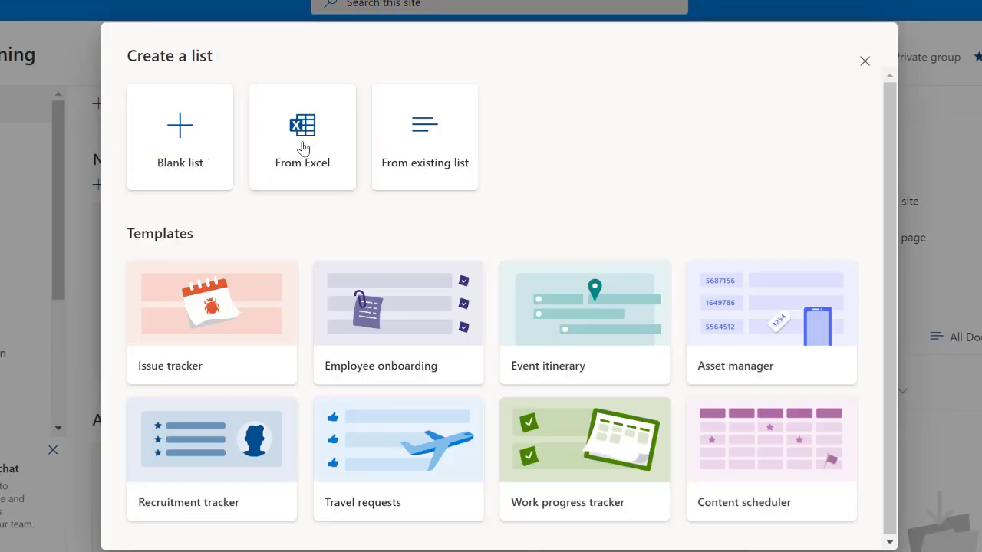
mouse_move(411, 132)
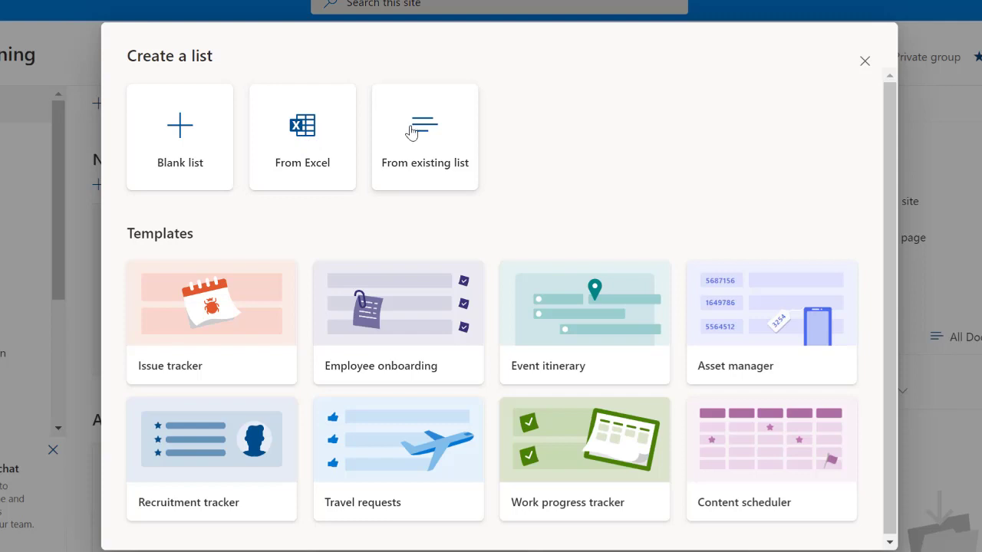
mouse_move(303, 161)
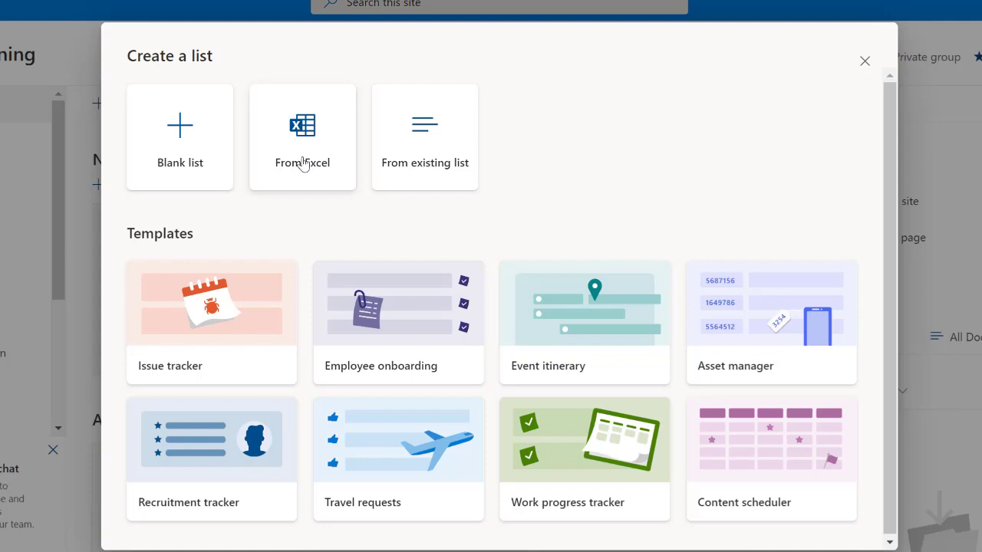
mouse_move(391, 284)
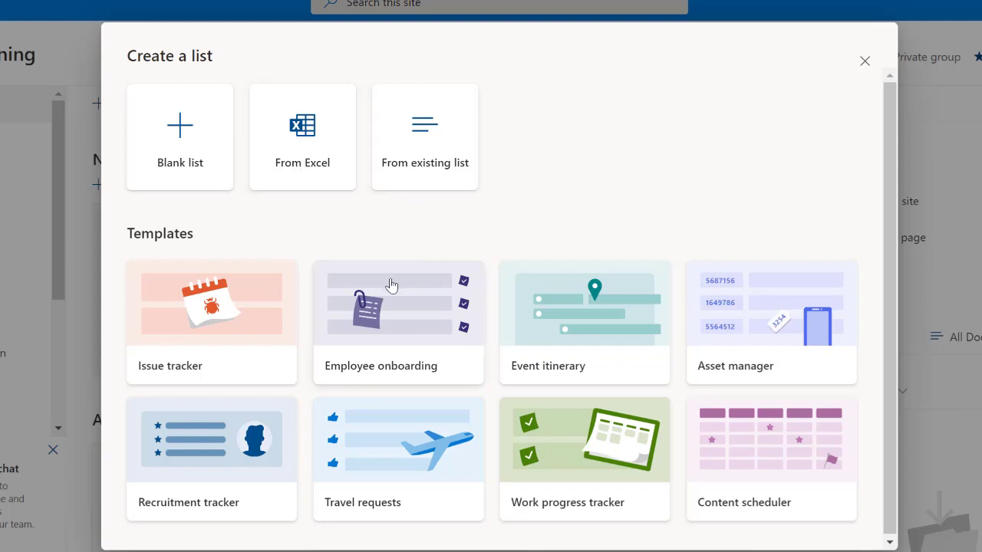
mouse_move(406, 264)
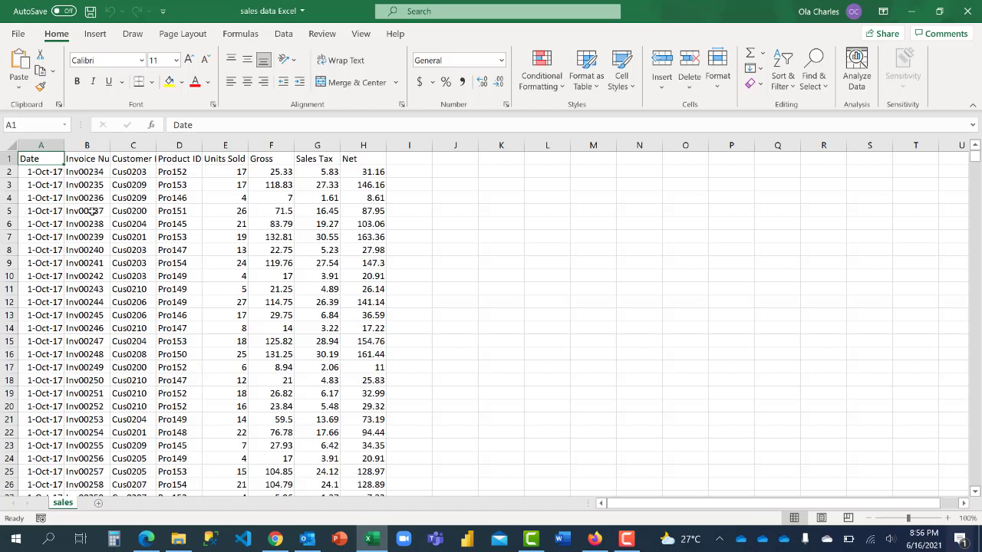
Step: Select a cell inside the sales data, ready for Format as Table
click(86, 210)
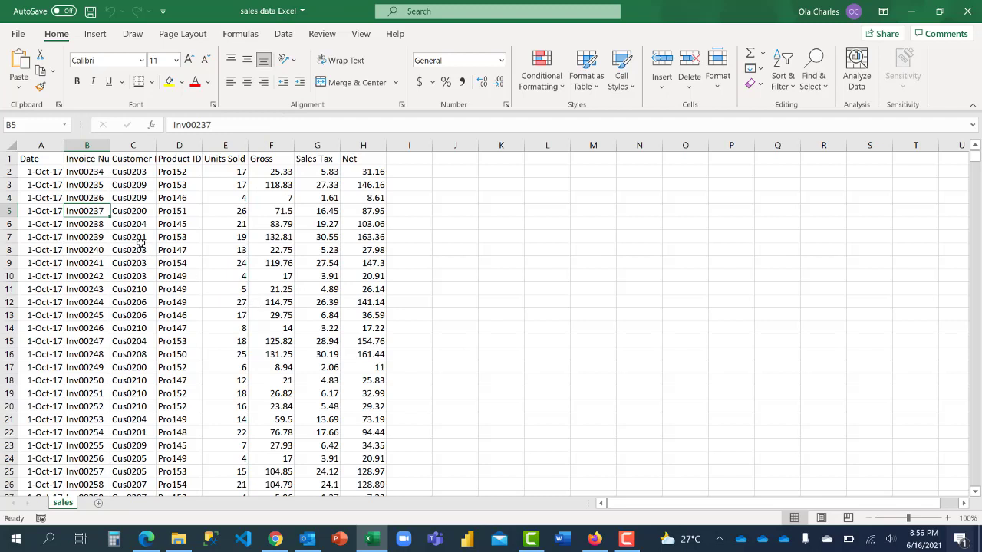
mouse_move(141, 239)
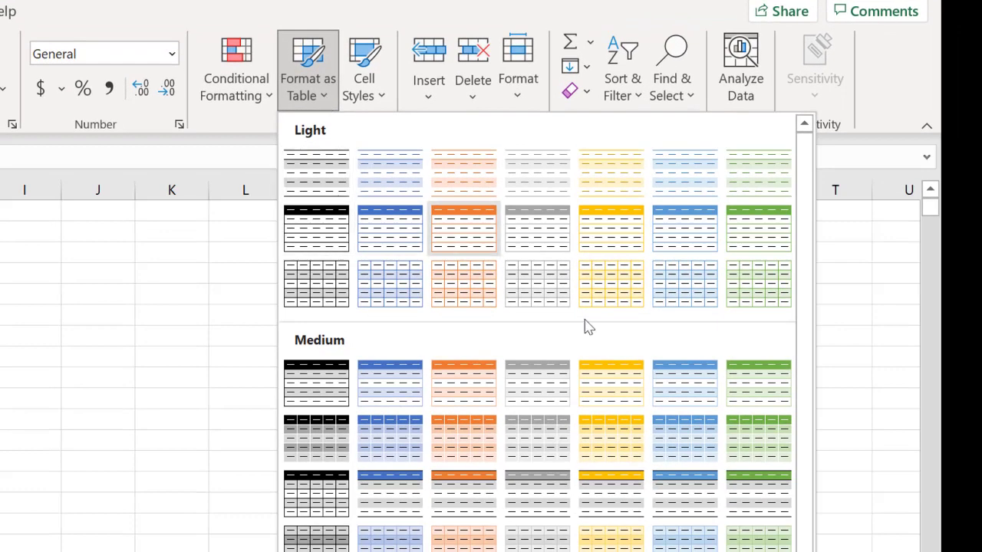
Step: Format range A1:H3466 as a table with headers and name it salestable
click(463, 227)
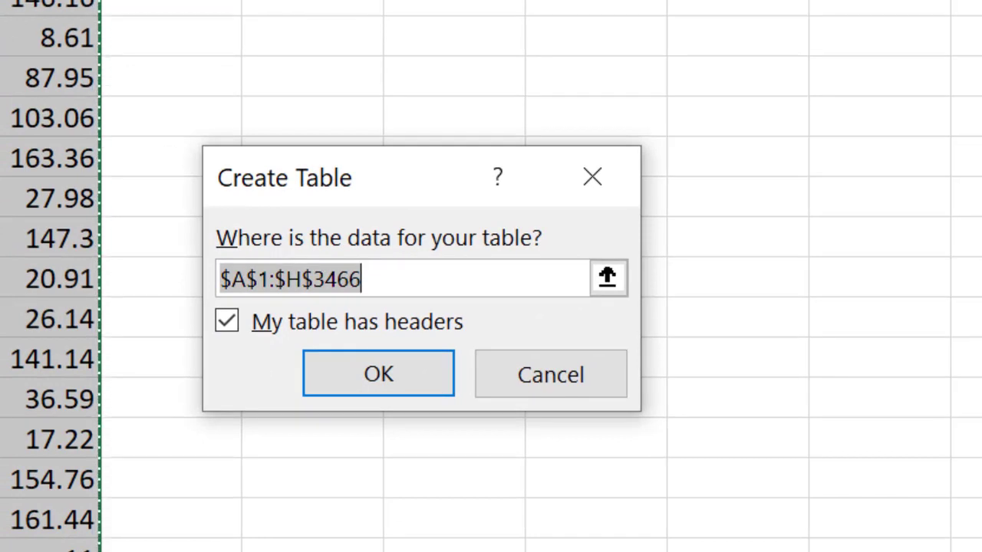
mouse_move(444, 361)
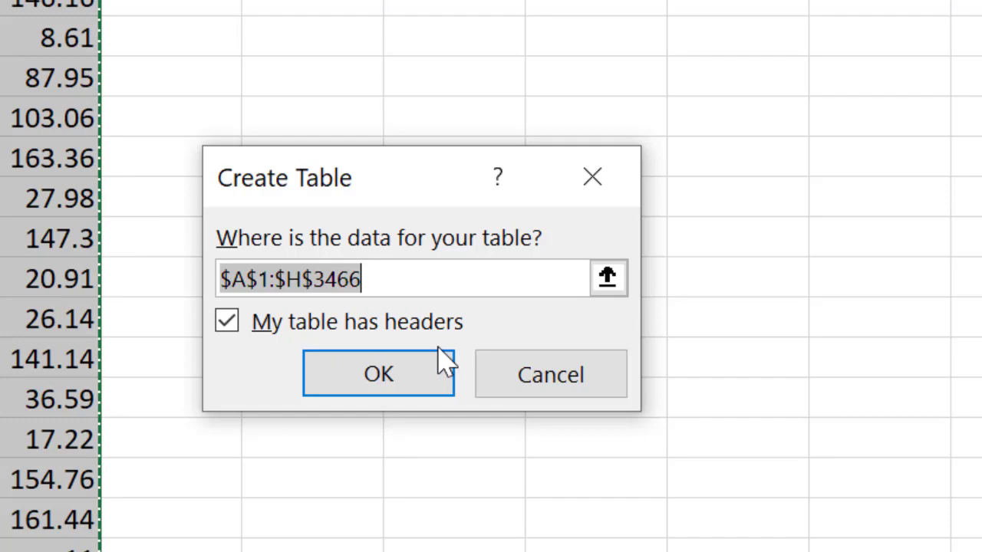
click(377, 374)
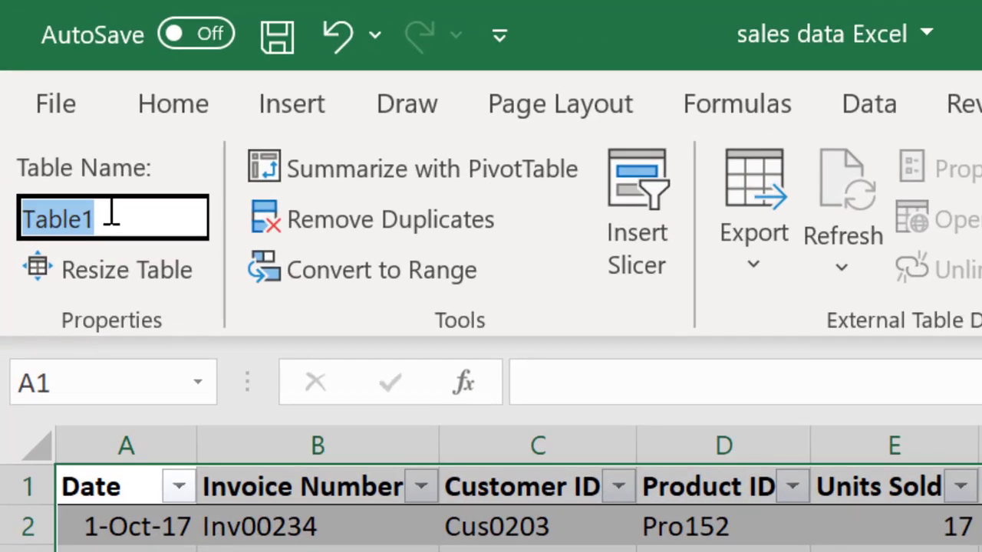
text(salest)
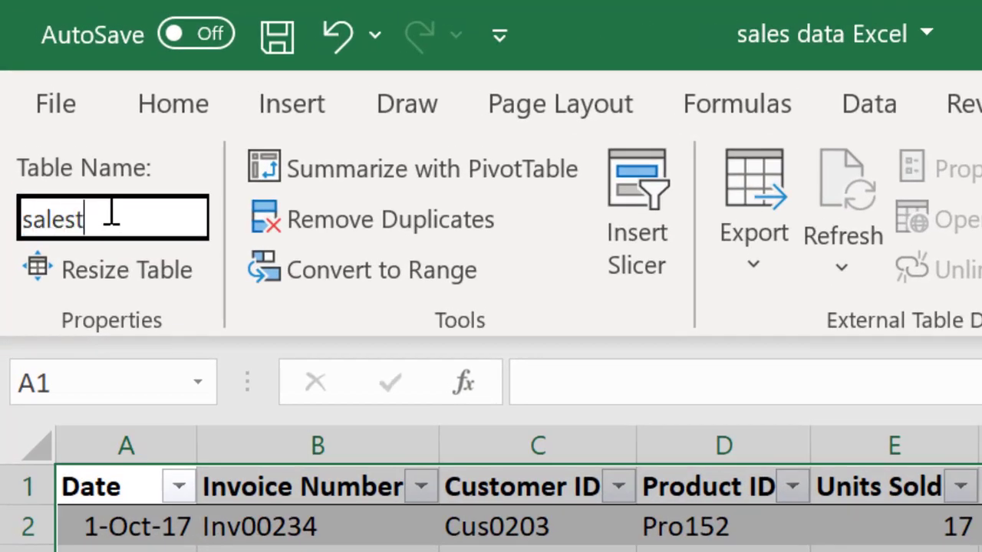
text(able)
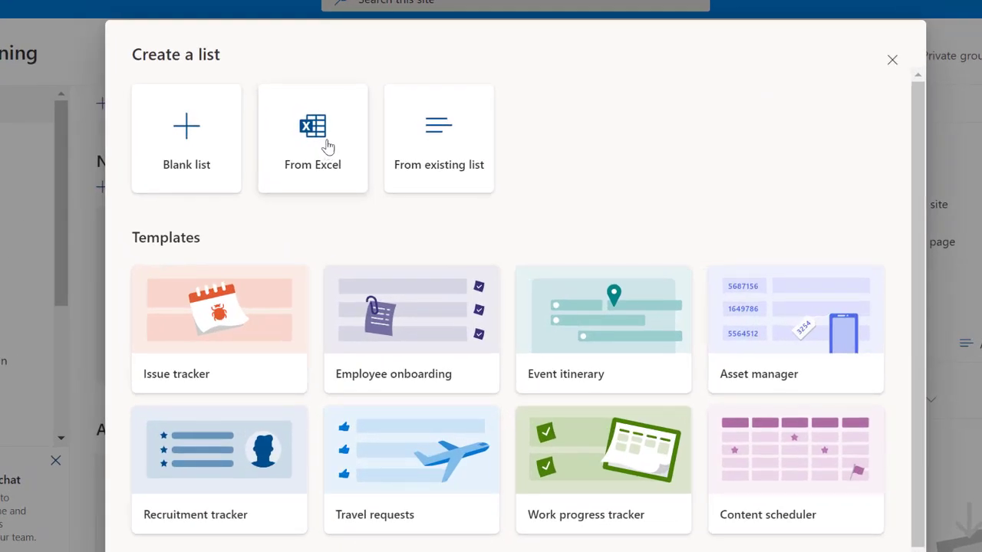
Step: Start a list From Excel by uploading the 'sales data Excel' workbook from this computer
click(313, 138)
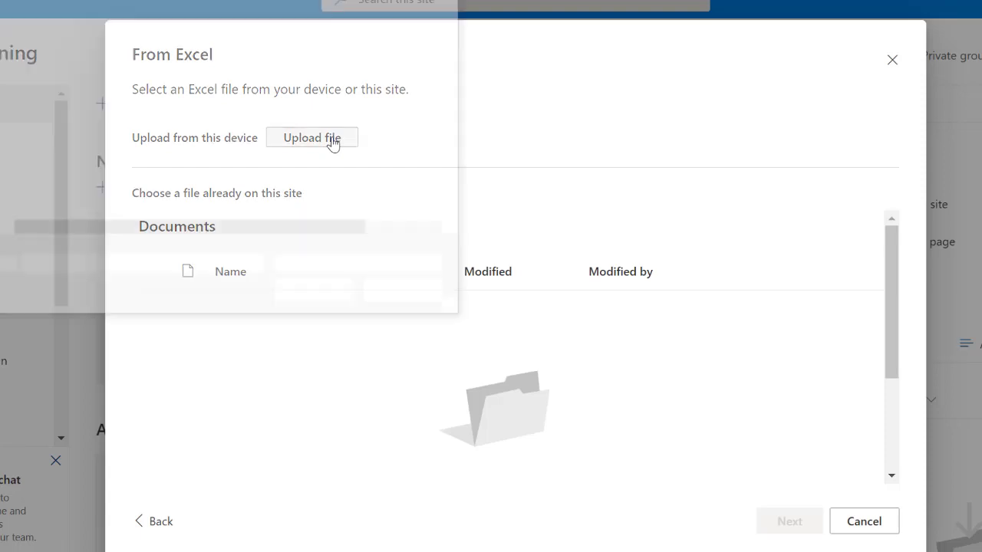
click(312, 138)
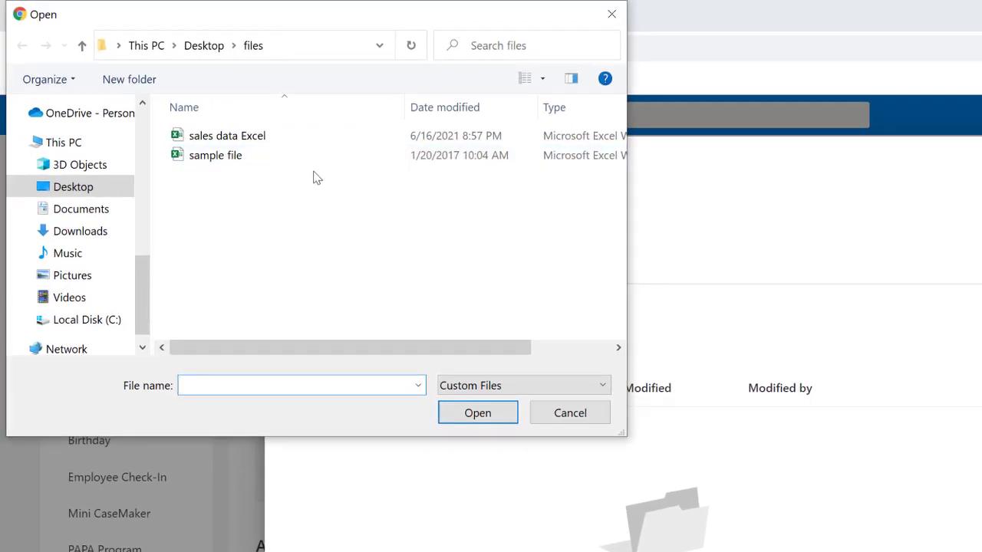
click(227, 135)
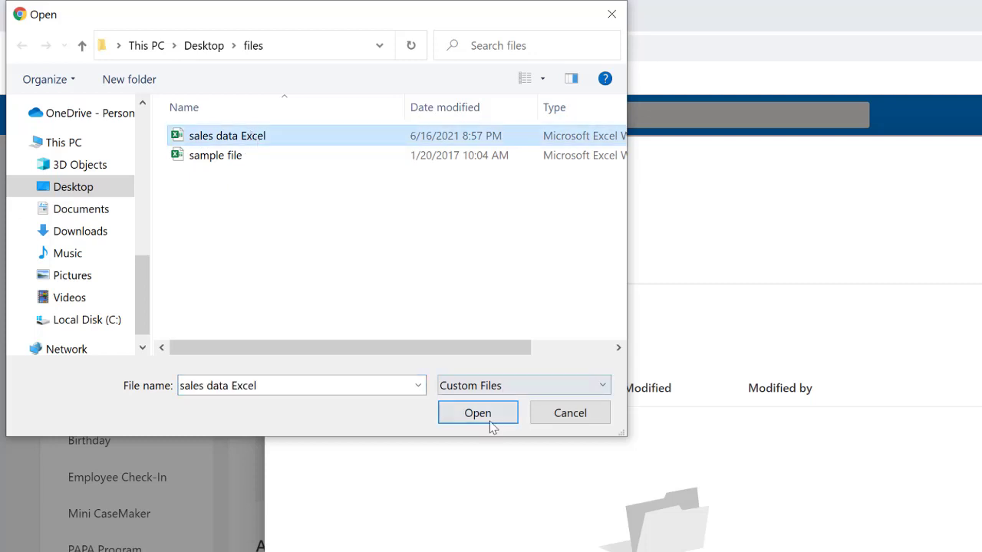
click(477, 413)
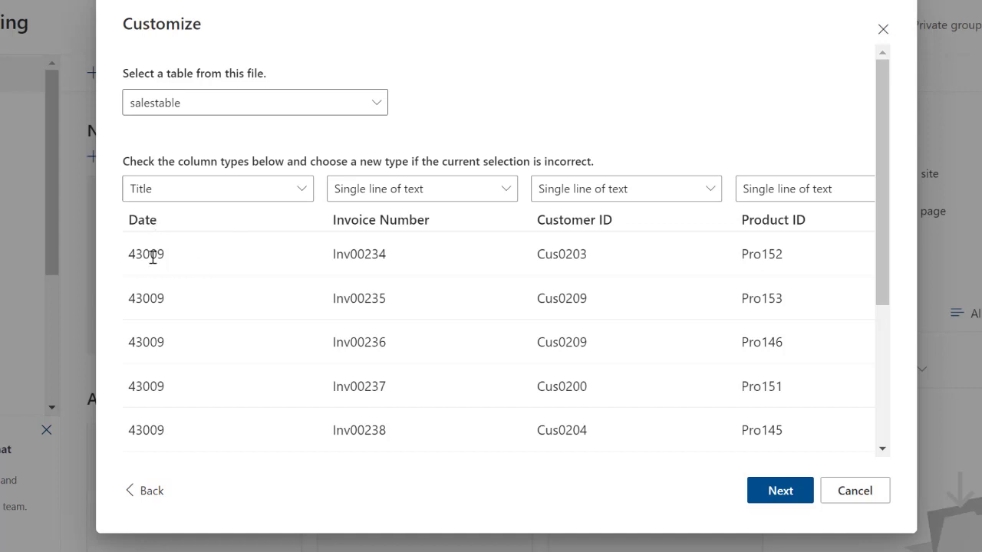
Step: Set the Date column to Date and time, review the other columns and continue to naming
click(218, 188)
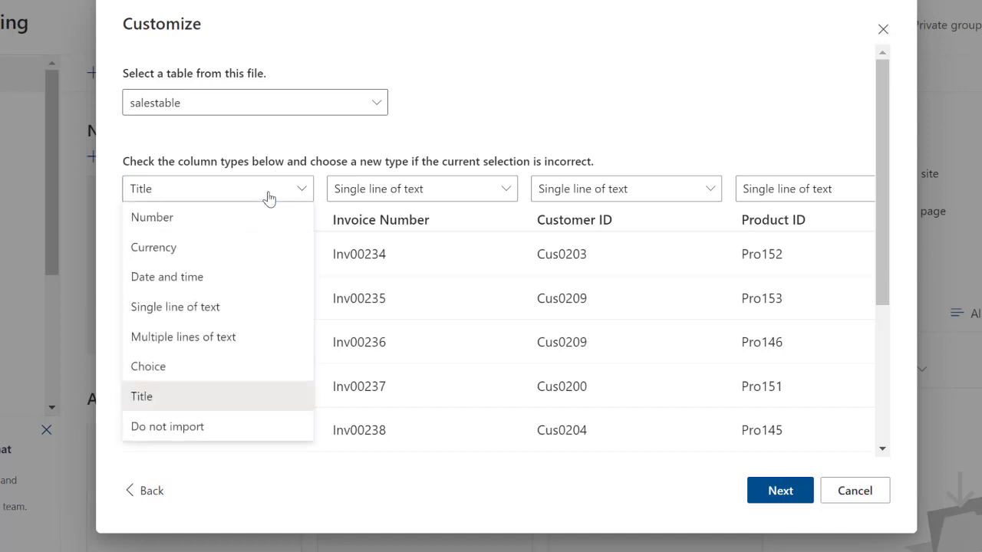
click(166, 276)
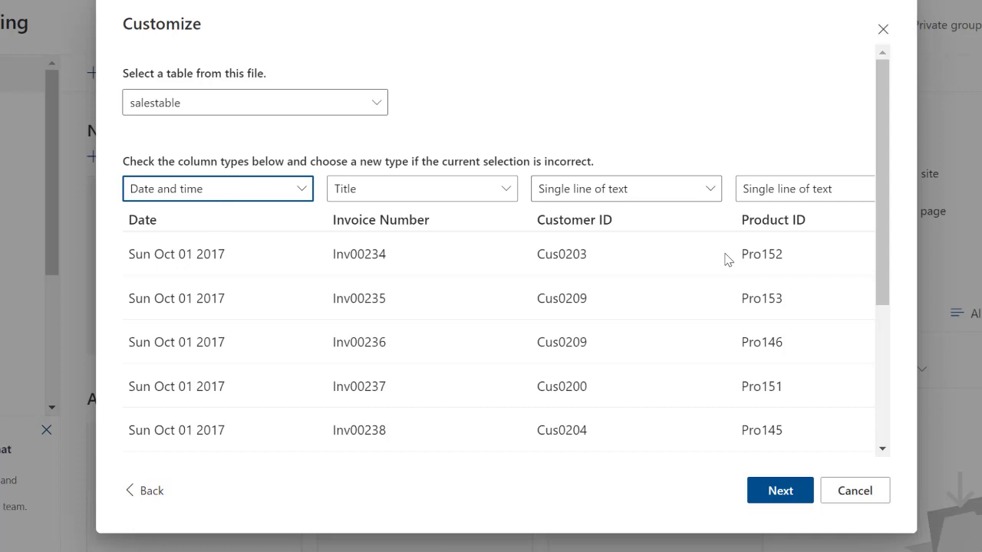
scroll(down, 3)
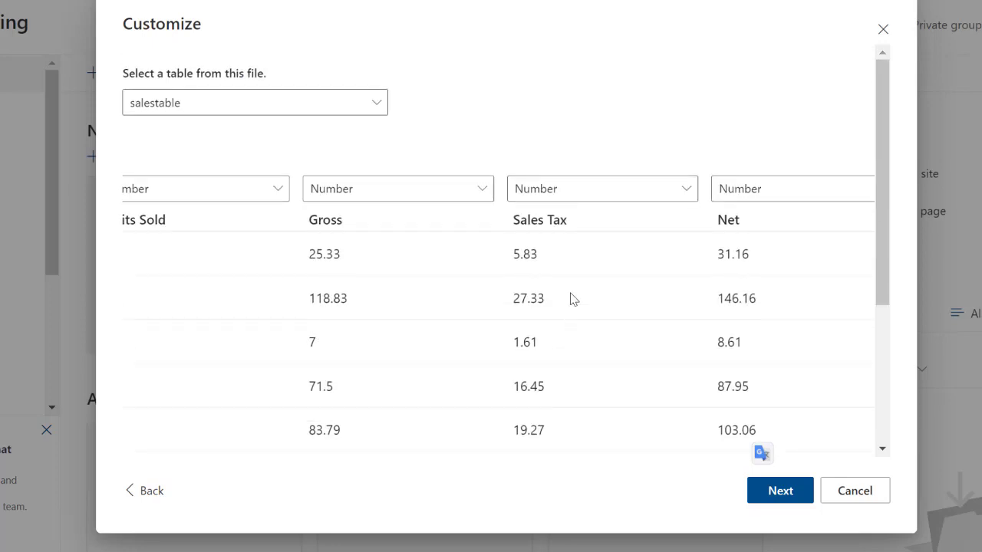
mouse_move(734, 465)
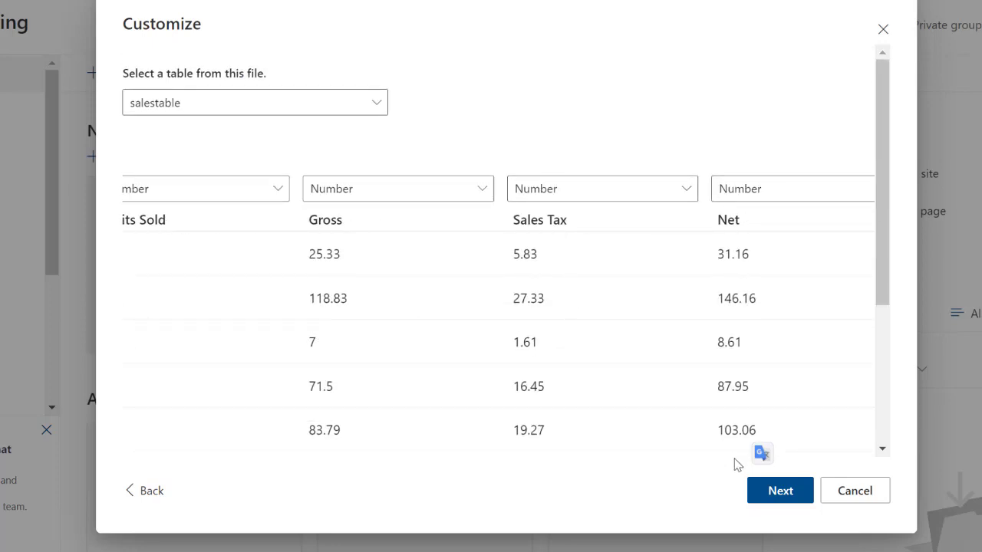
click(779, 491)
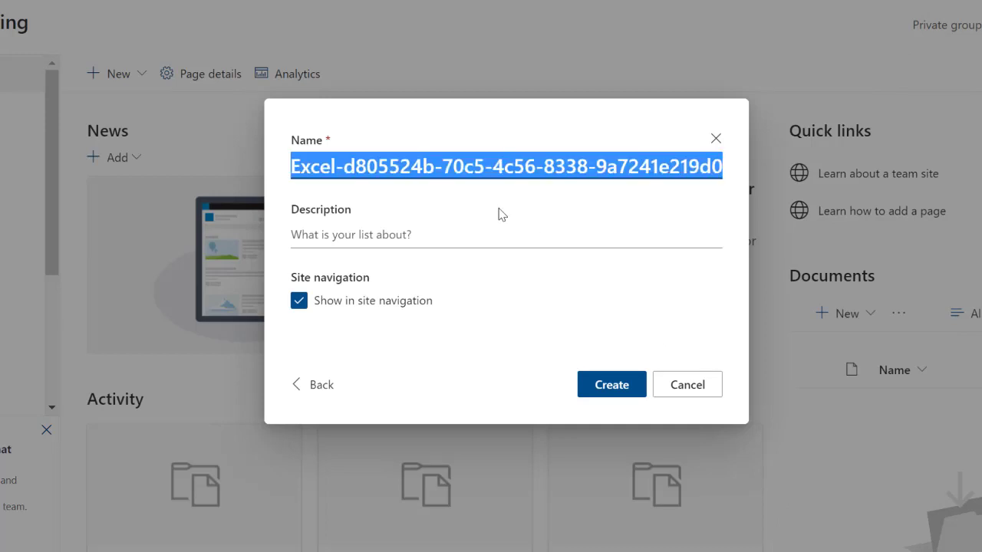
Step: Name the list SalesTable1, keep it in site navigation, and create it
text(Sales)
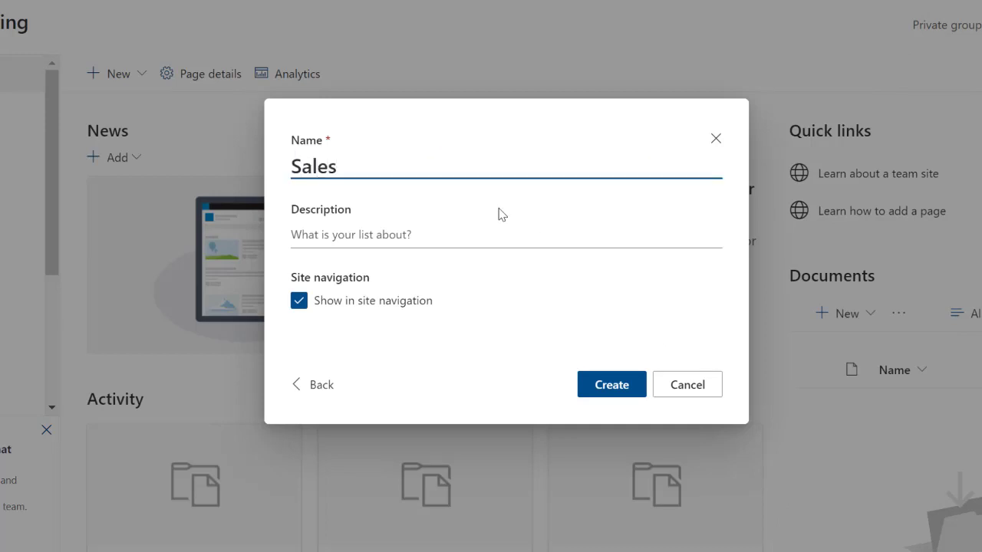
text(Table)
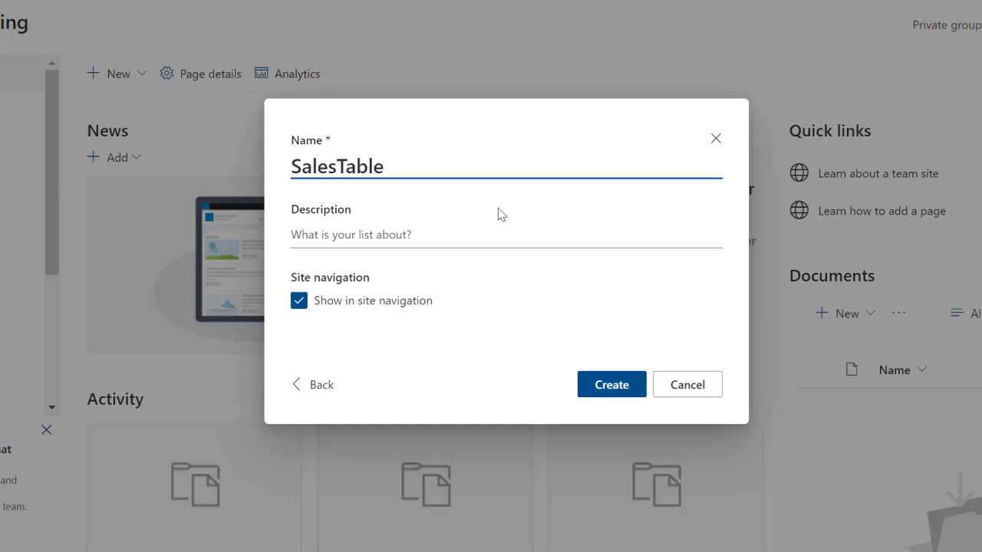
text(1)
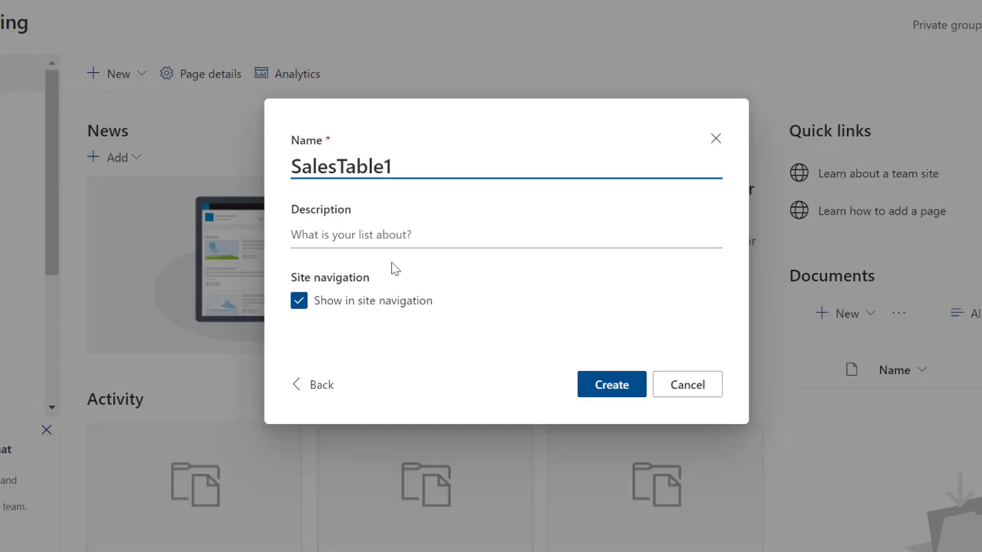
mouse_move(405, 285)
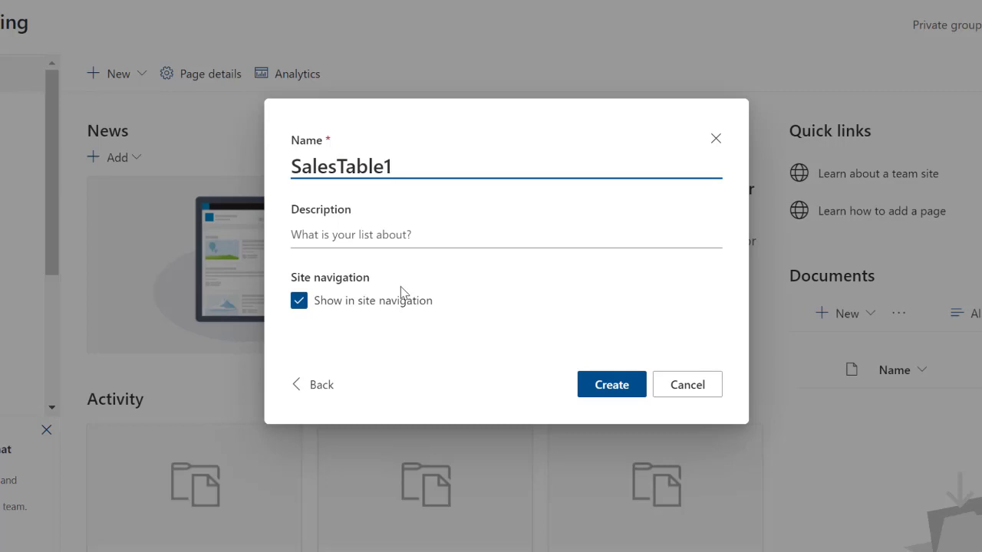
click(611, 384)
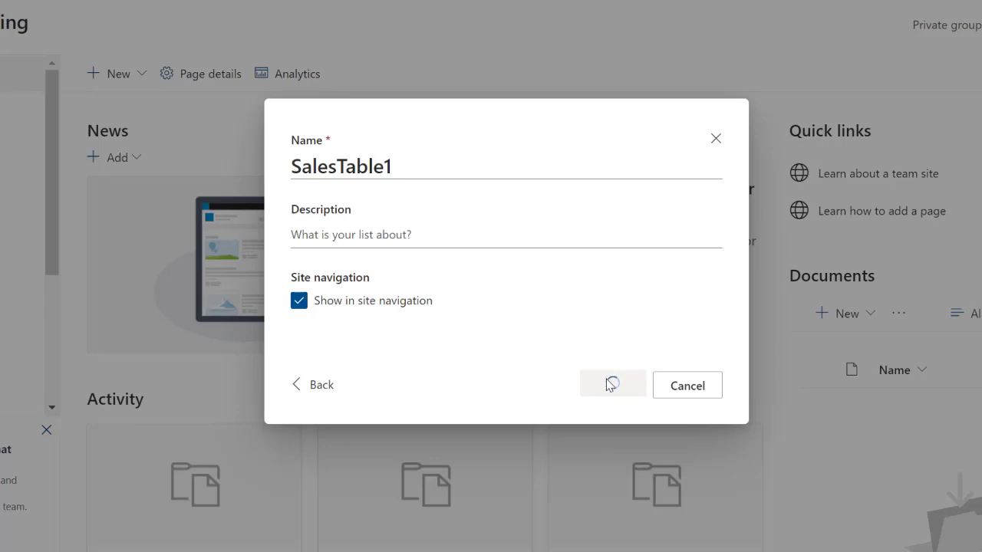
click(611, 384)
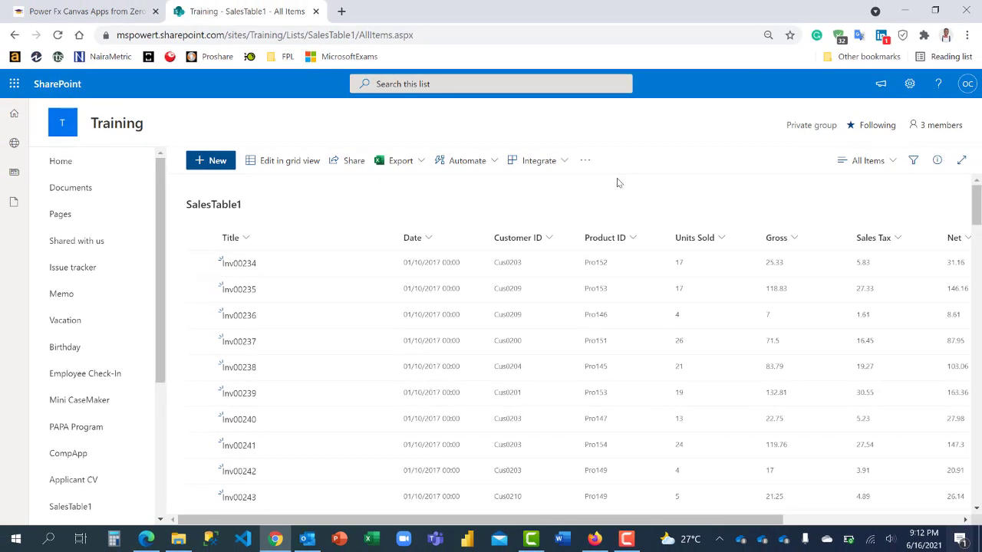
mouse_move(276, 262)
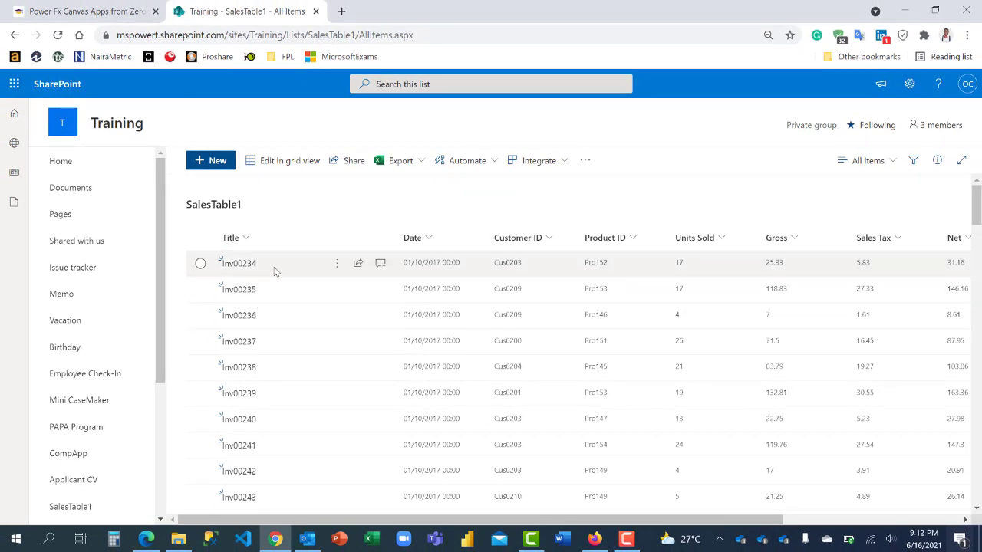
mouse_move(333, 311)
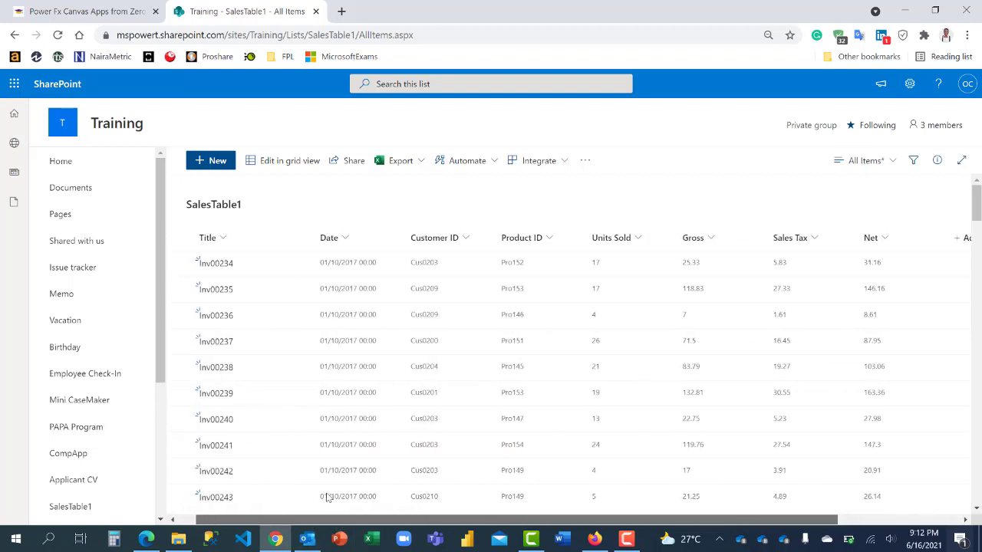
mouse_move(387, 469)
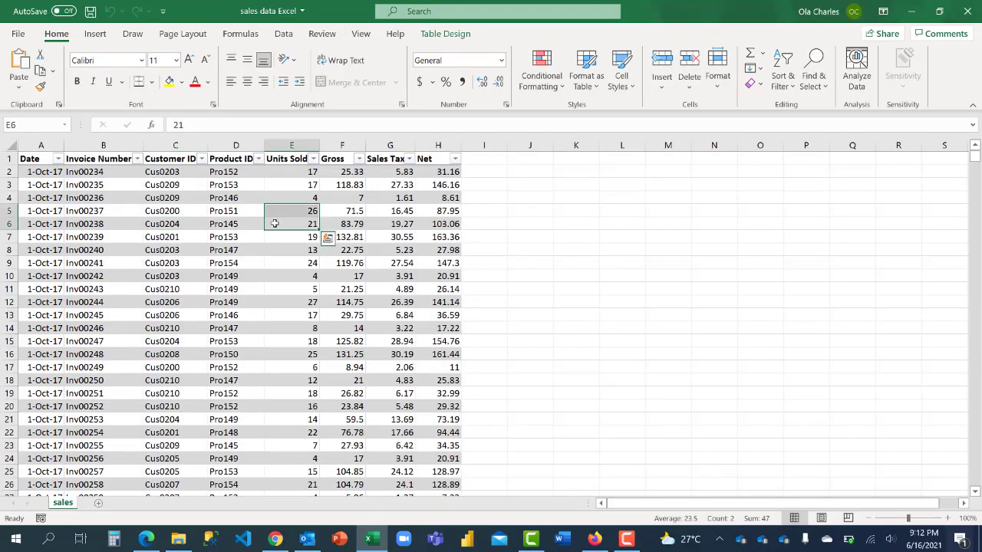
Step: From a cell in the table, search 'exp' and launch Export Table to SharePoint List
click(575, 249)
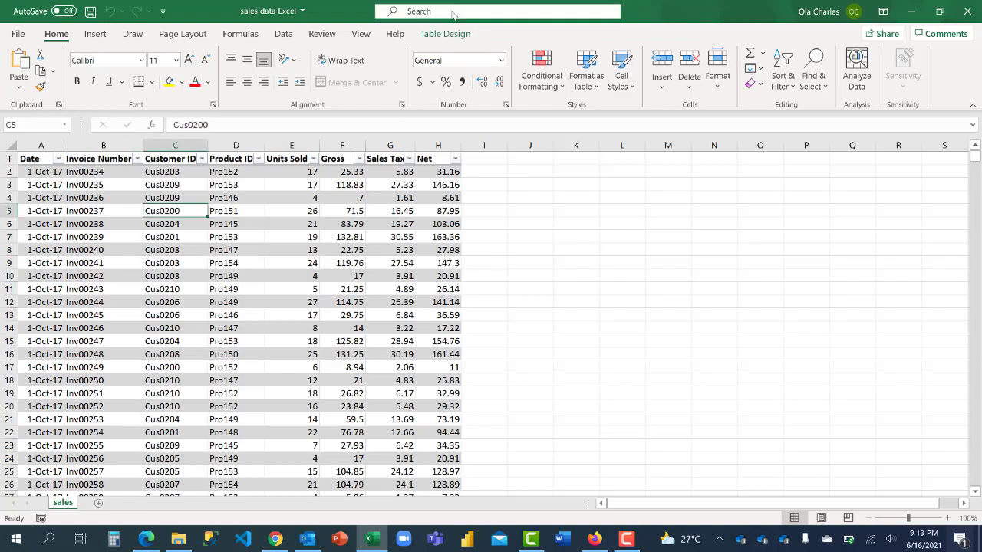
text(export)
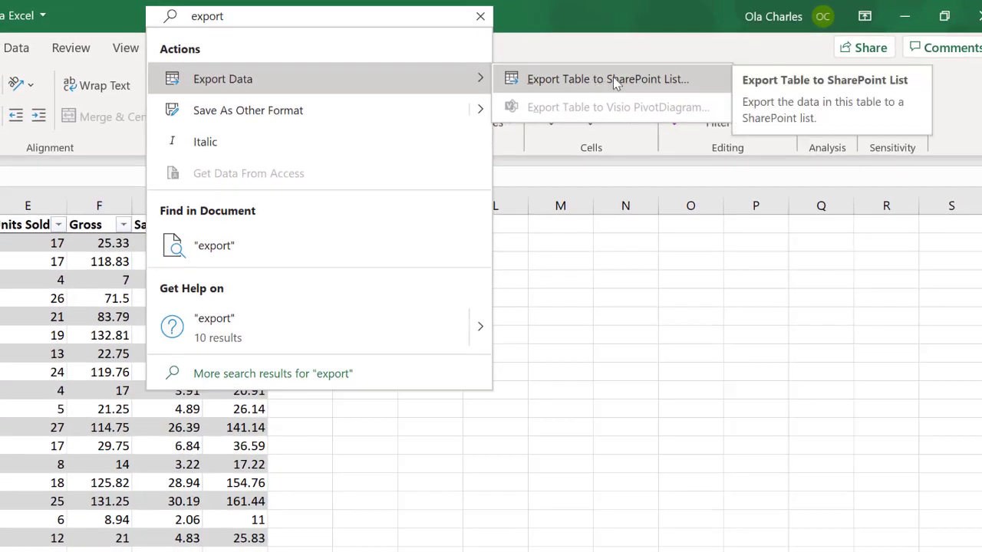
click(607, 80)
text(https://mspowert.sharepoint.com/sites/Training/Lists)
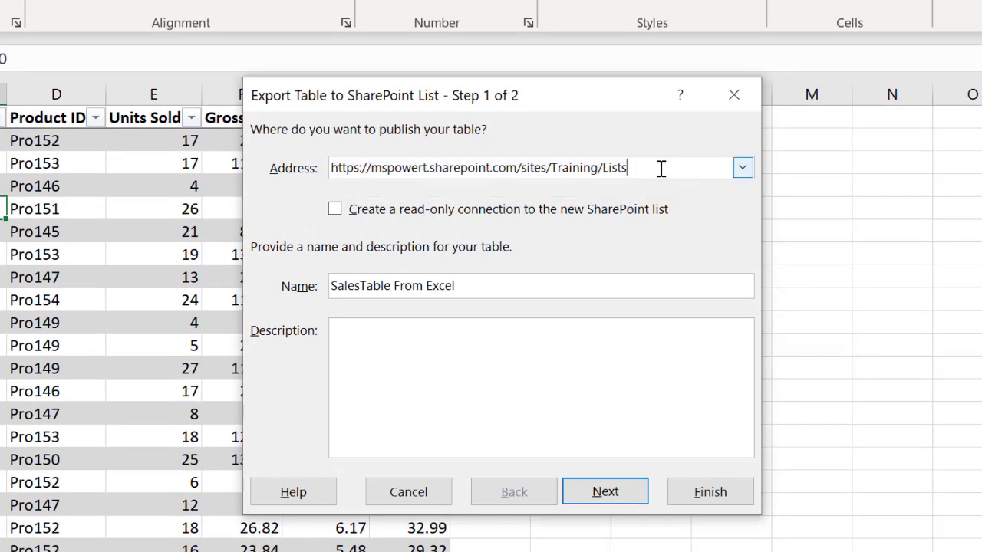
mouse_move(650, 167)
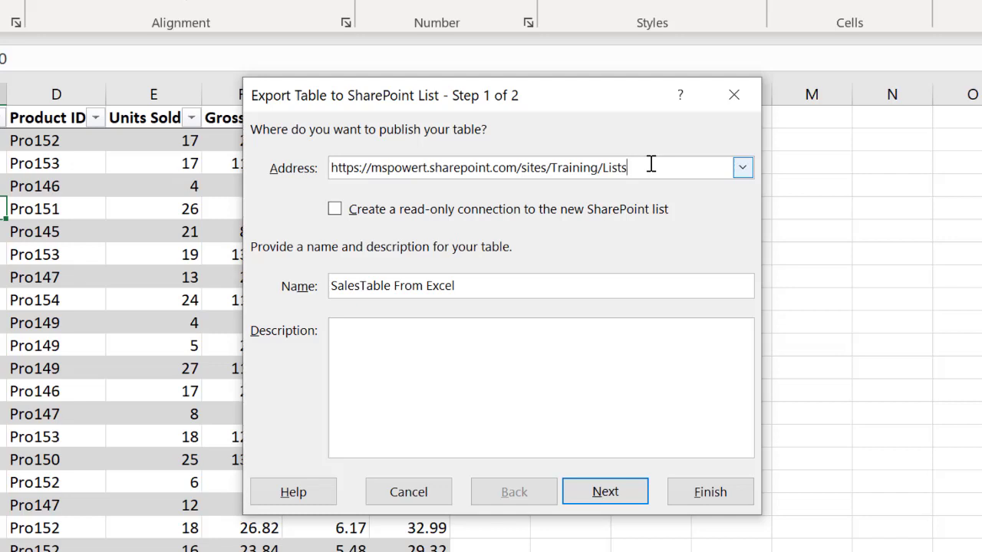
Step: Trim '/Lists' from the address, keep the name SalesTable From Excel, and continue
key(Backspace)
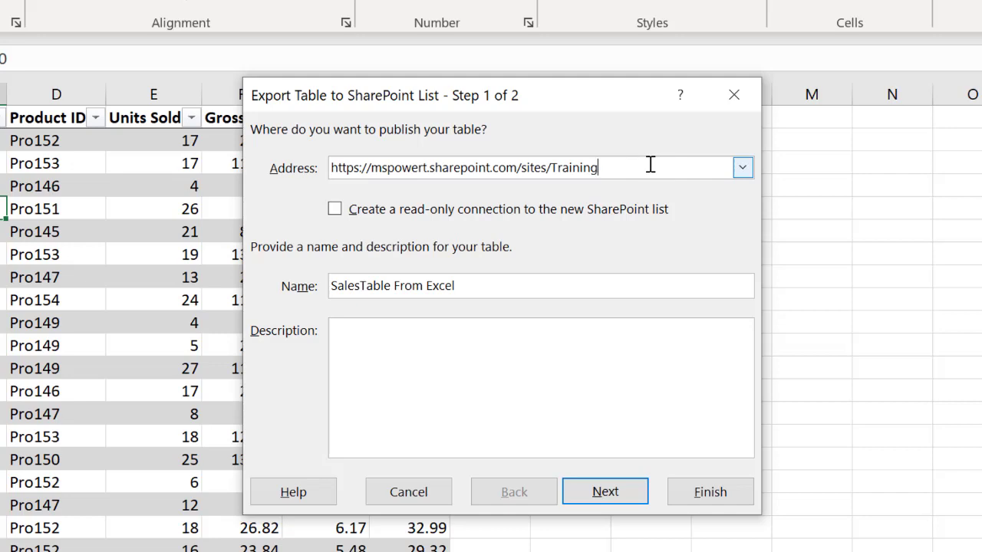
mouse_move(552, 205)
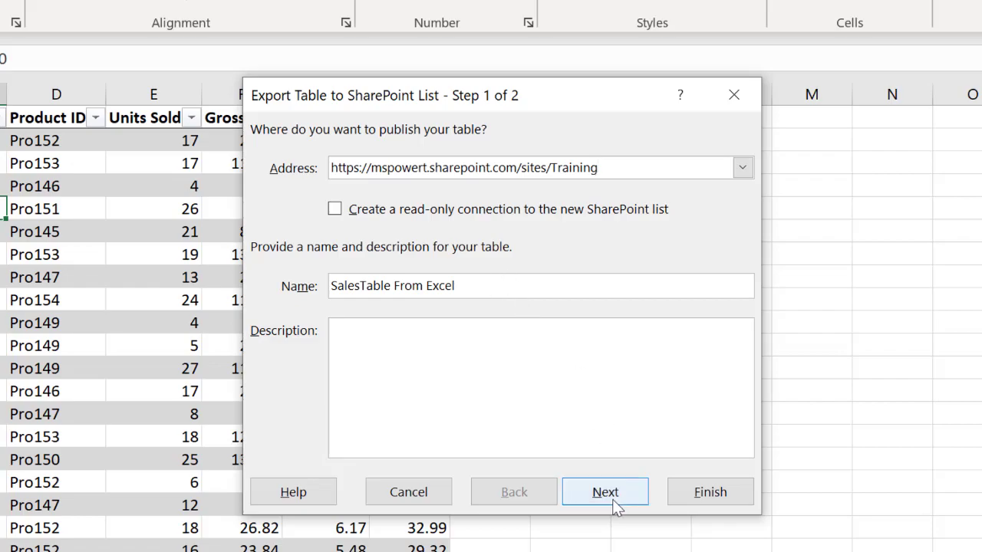
click(605, 491)
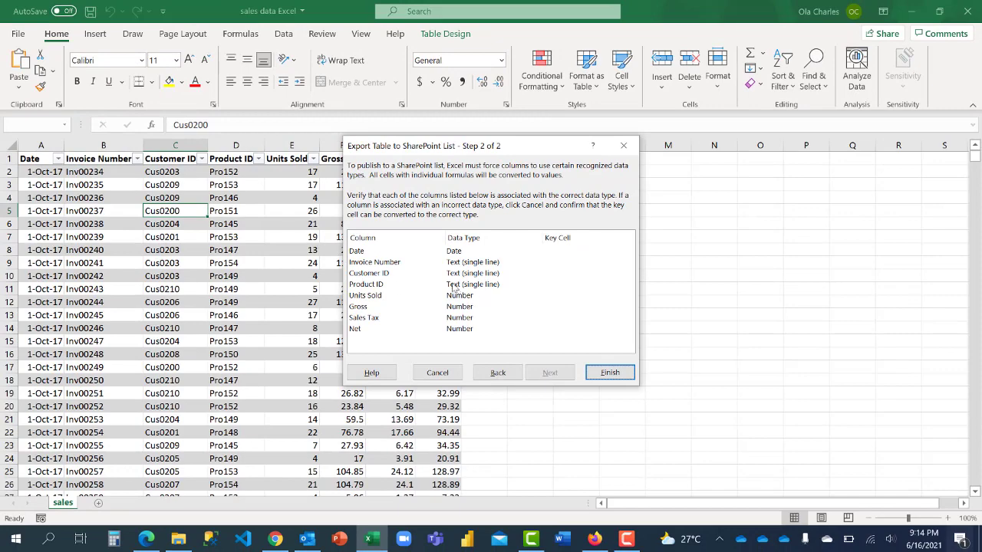
Step: Accept the column data types and finish publishing the table to SharePoint
click(611, 372)
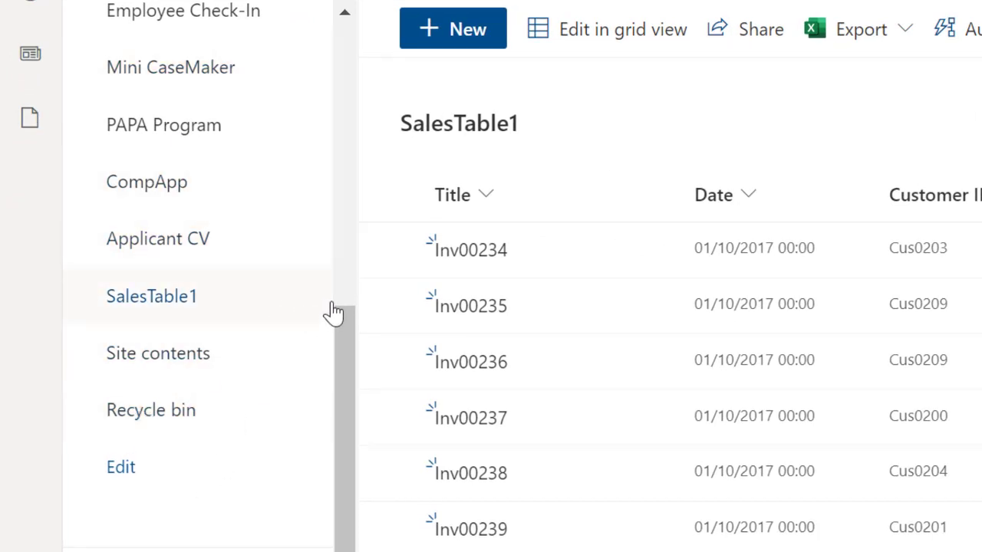
mouse_move(164, 374)
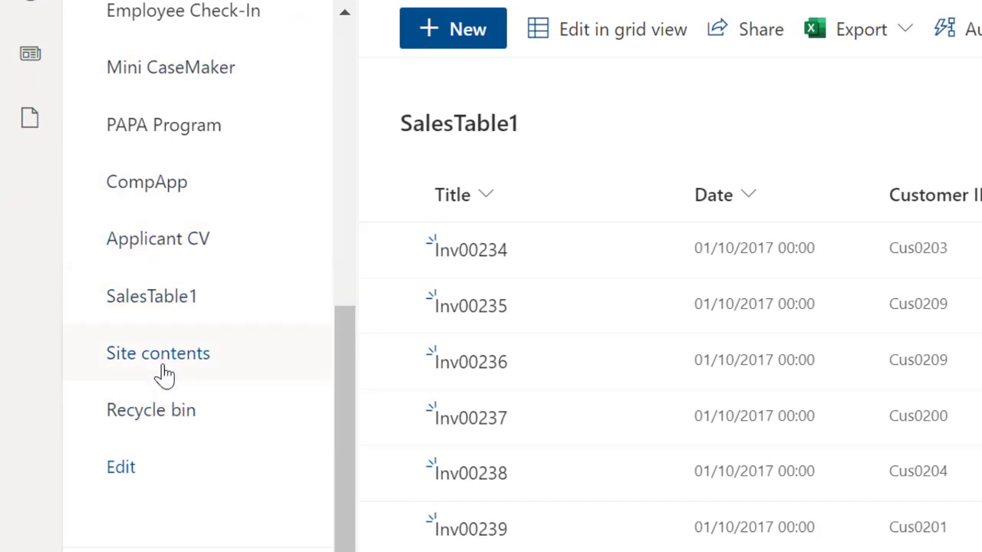
Step: Show the Training site contents listing SalesTable1 and SalesTable From Excel
click(156, 353)
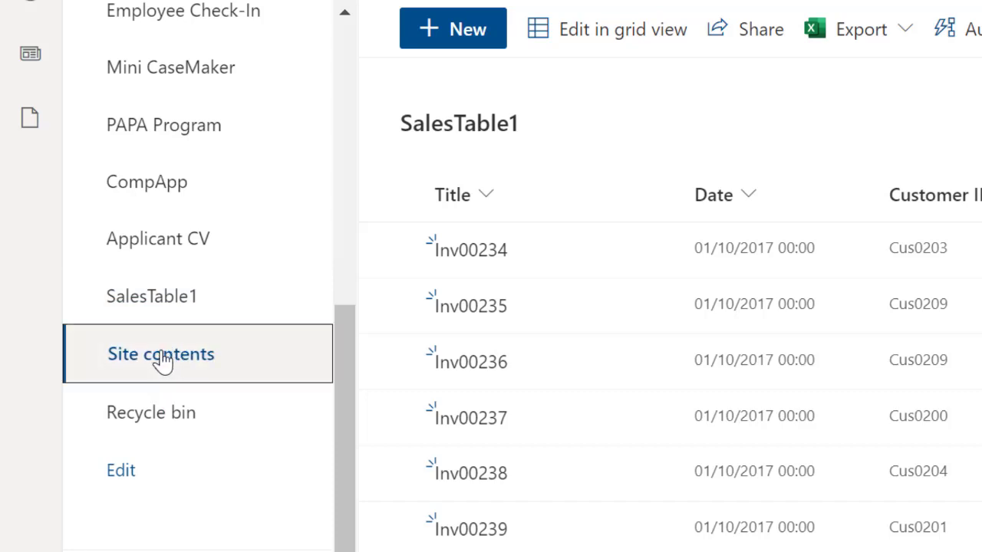
click(160, 353)
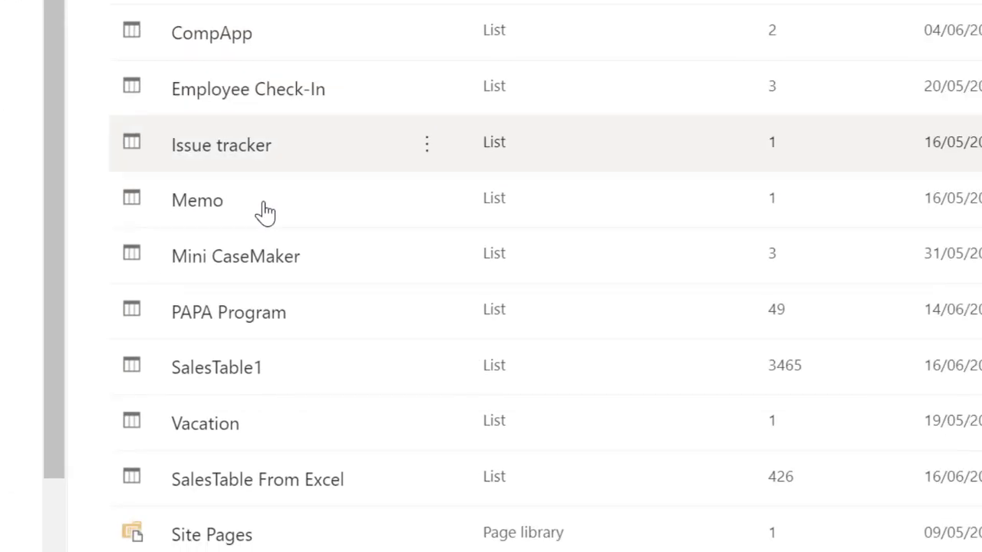
scroll(down, 3)
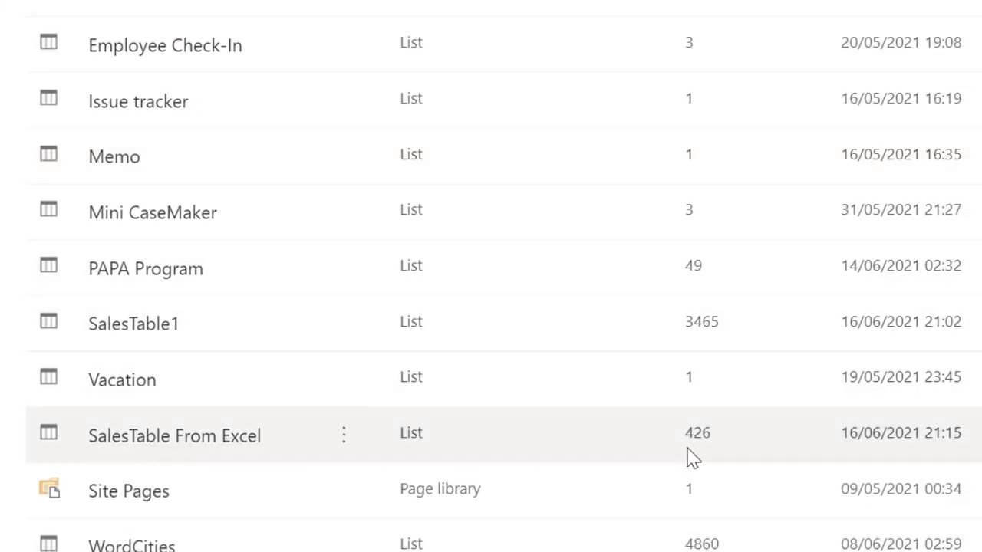
mouse_move(718, 438)
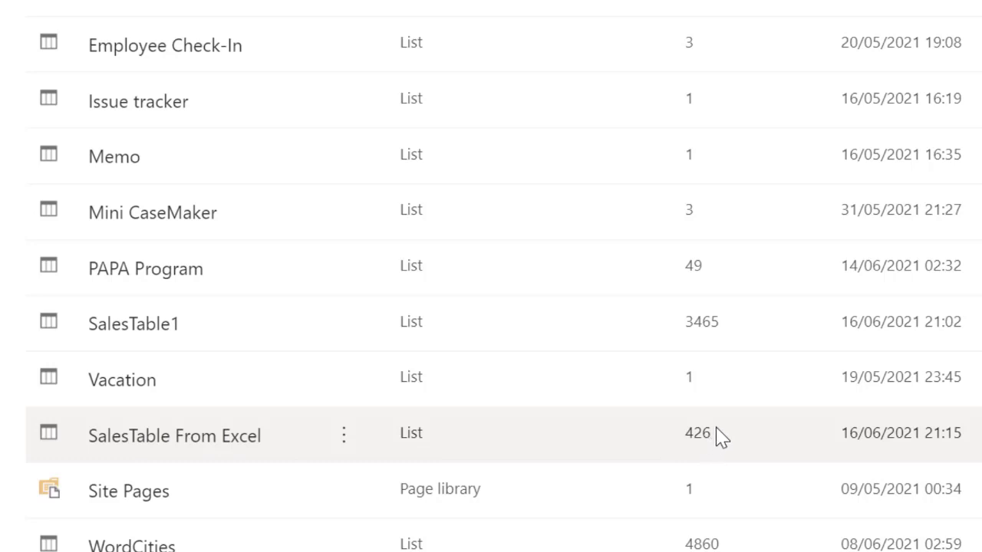
mouse_move(705, 362)
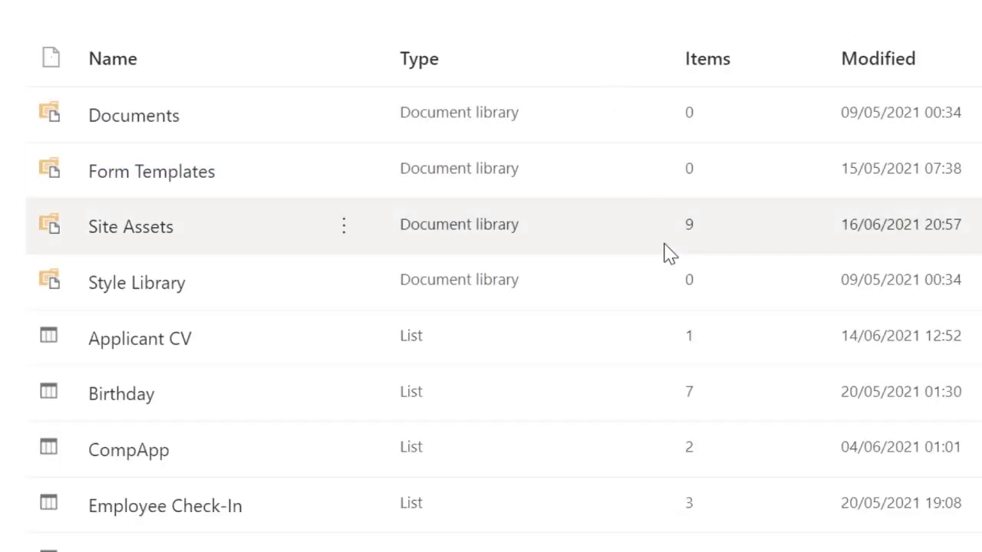
scroll(down, 3)
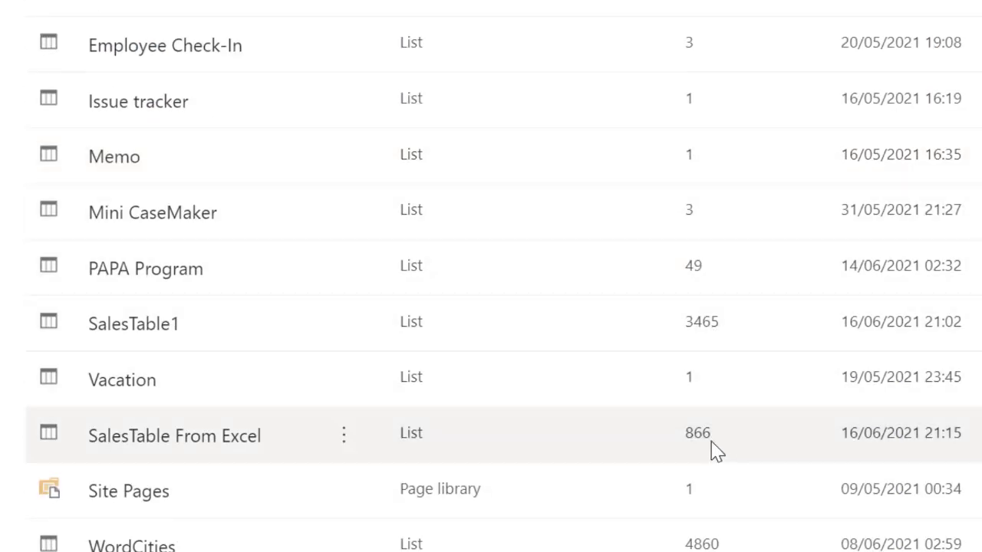
mouse_move(744, 442)
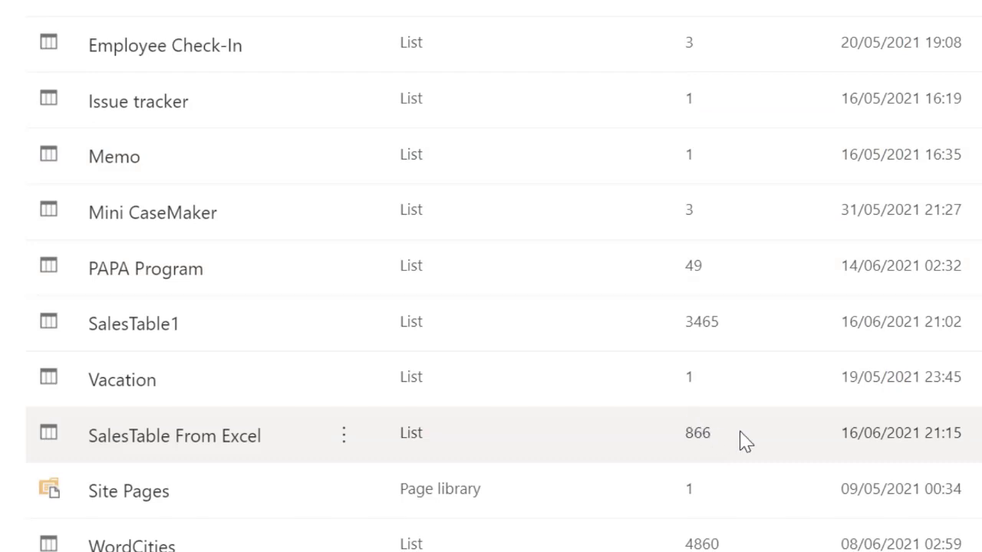
mouse_move(631, 524)
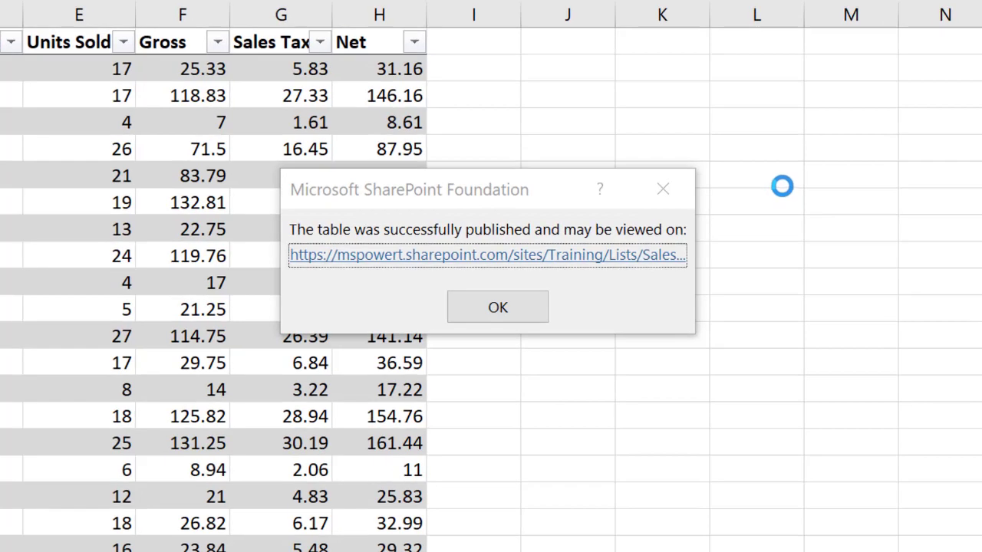
mouse_move(558, 237)
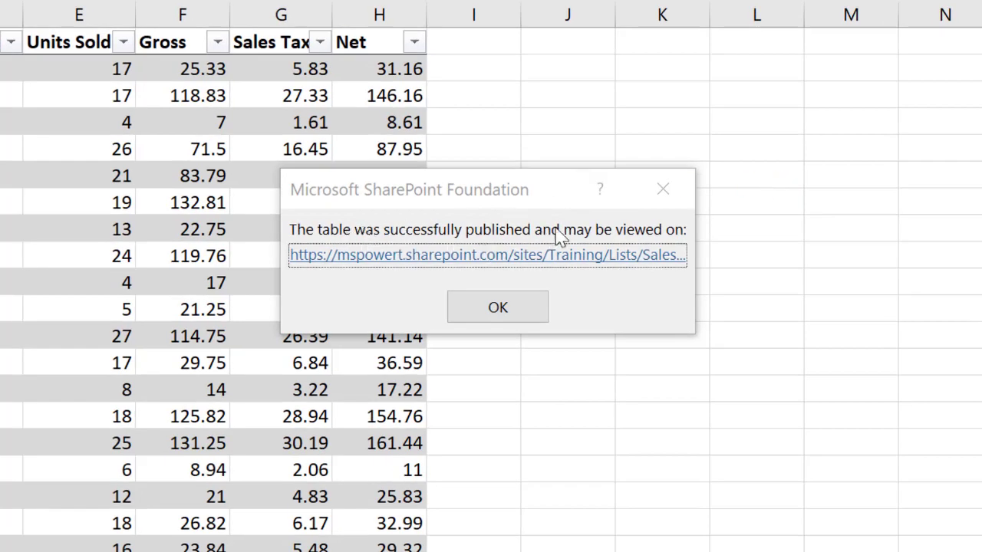
mouse_move(552, 279)
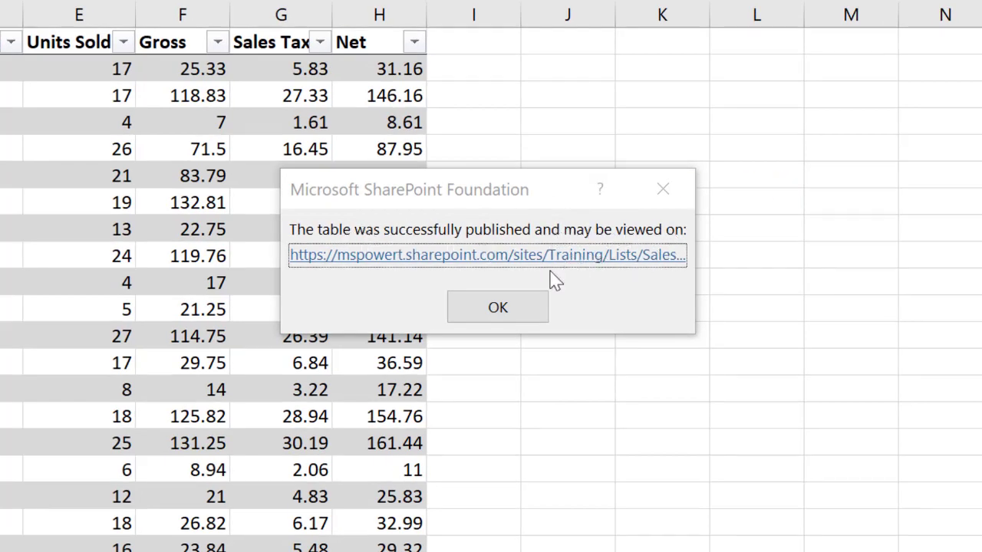
Step: Acknowledge the SharePoint Foundation publish success message and switch to the browser
click(497, 307)
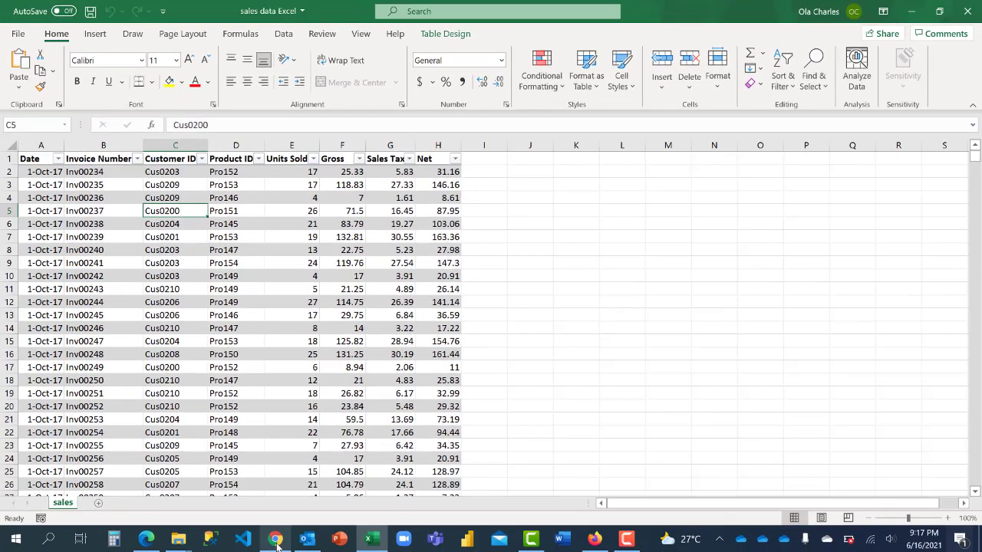
click(276, 538)
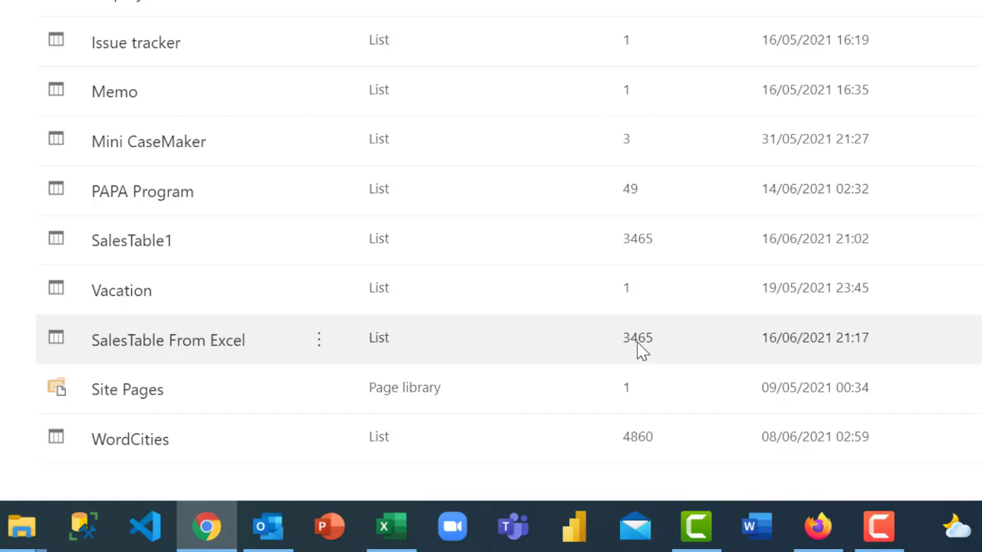
Step: Open the SalesTable From Excel list from Site contents
click(168, 340)
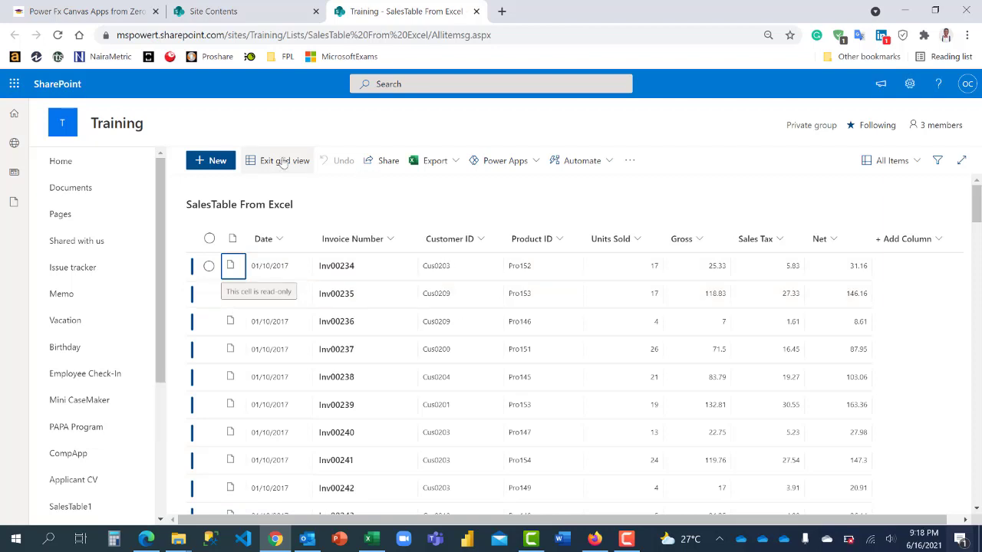
Step: Exit grid view so SalesTable From Excel shows its invoice rows in the standard layout
click(282, 161)
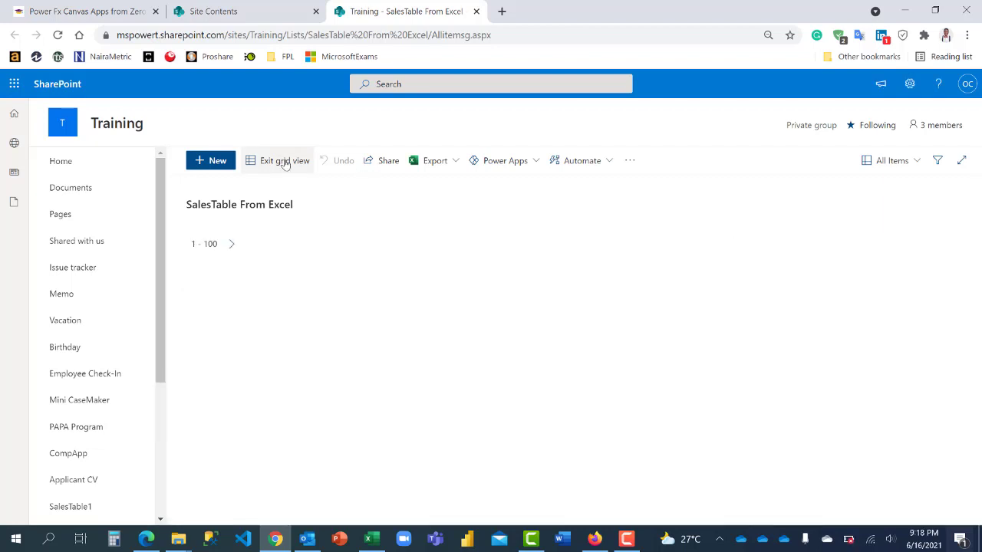
click(276, 161)
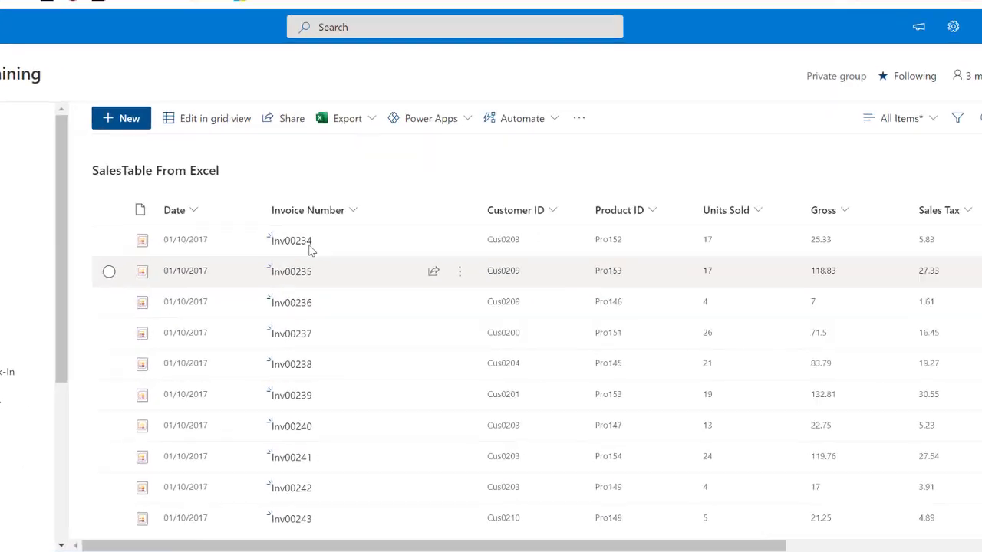
scroll(down, 3)
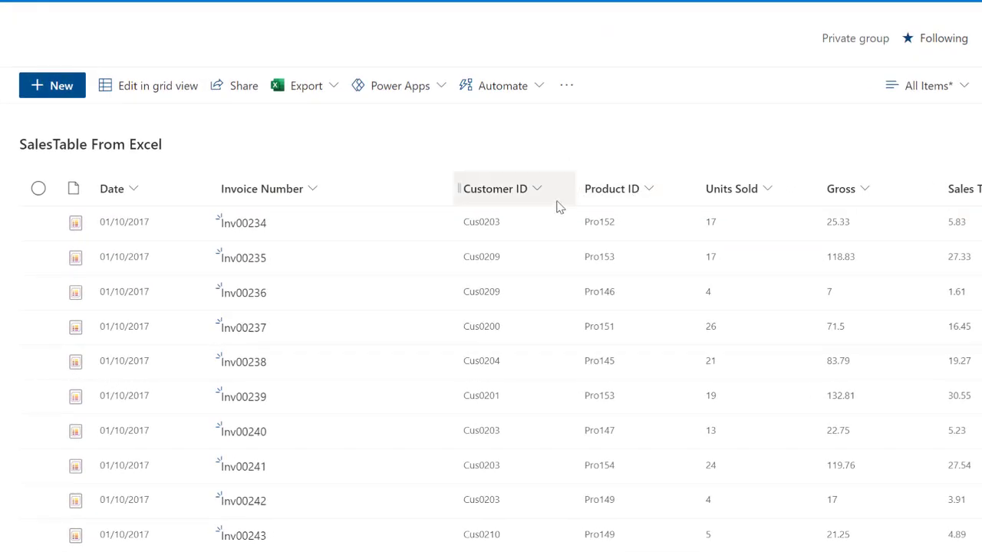